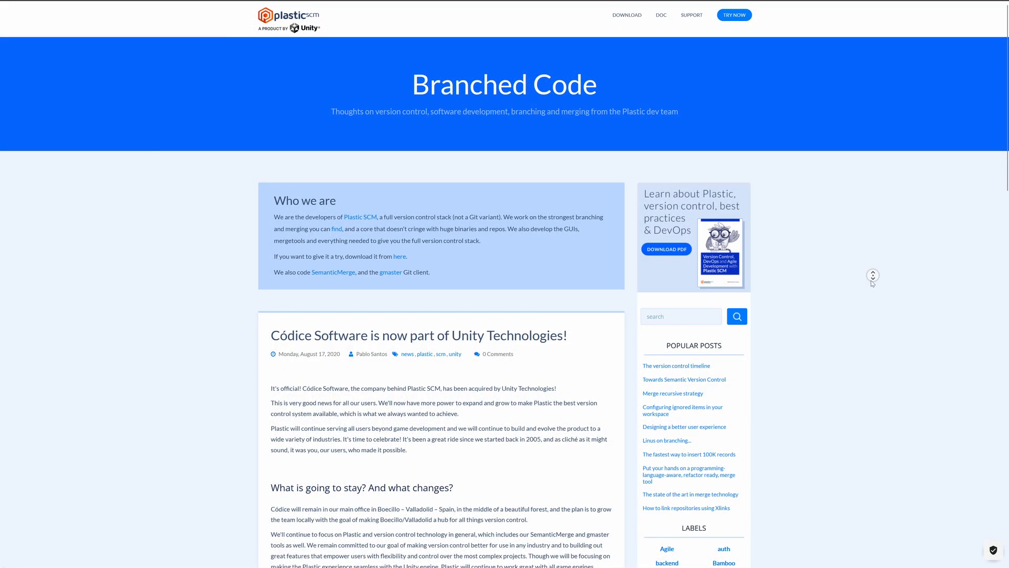
# Scroll through the pending changes to review the five added snowman scene files.
pyautogui.scroll(-3)
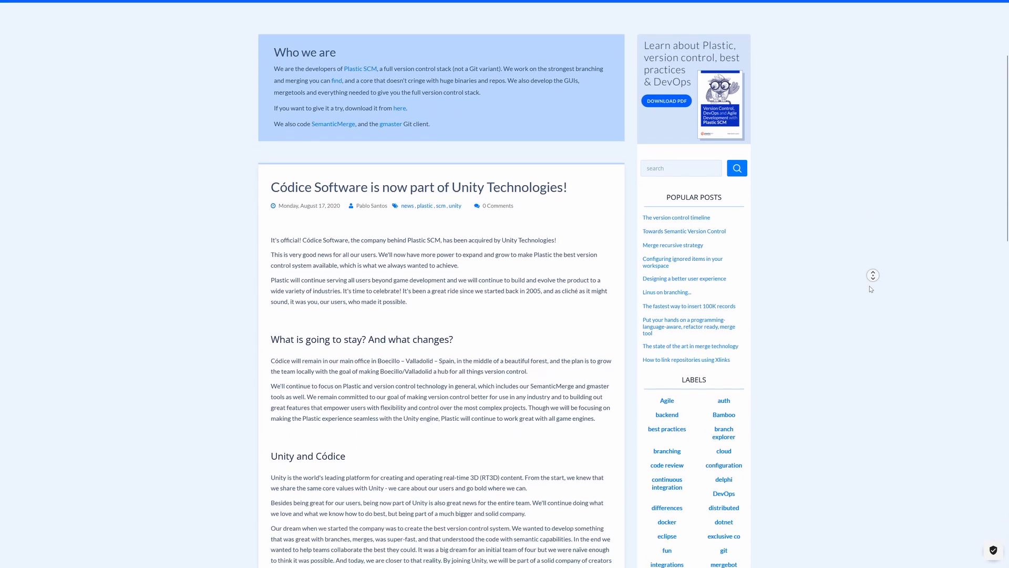
pyautogui.scroll(-3)
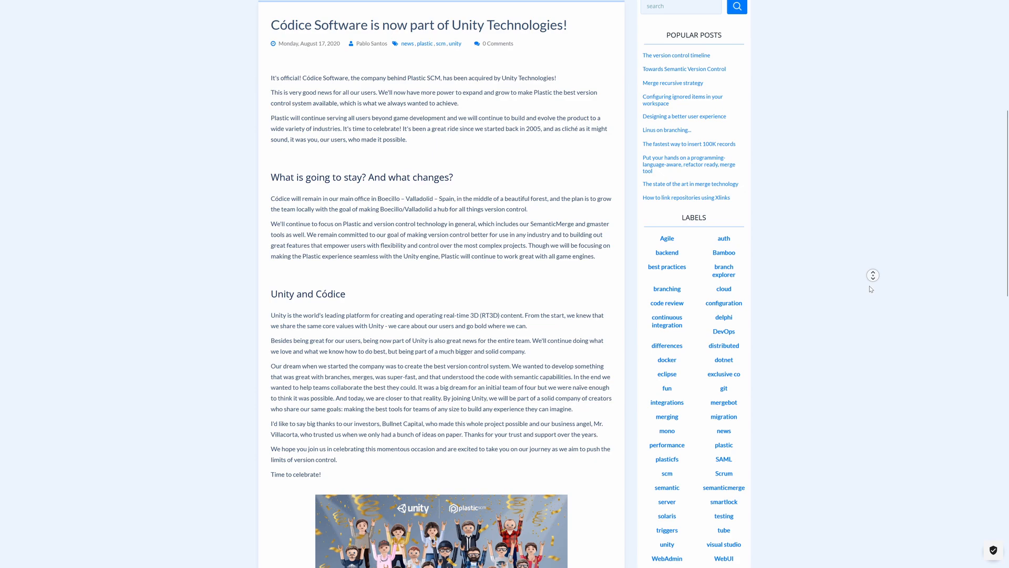
pyautogui.scroll(-3)
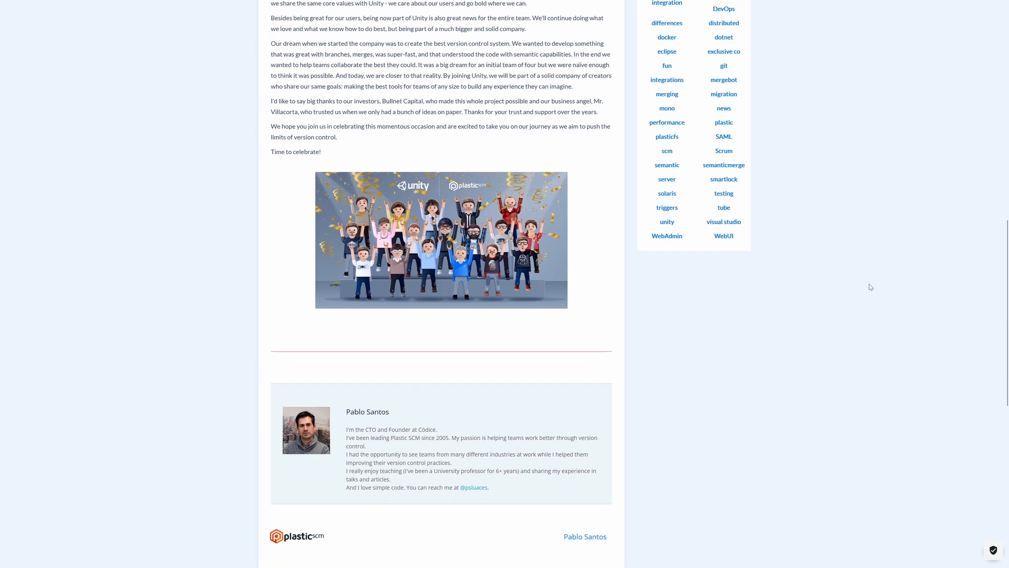
pyautogui.scroll(-3)
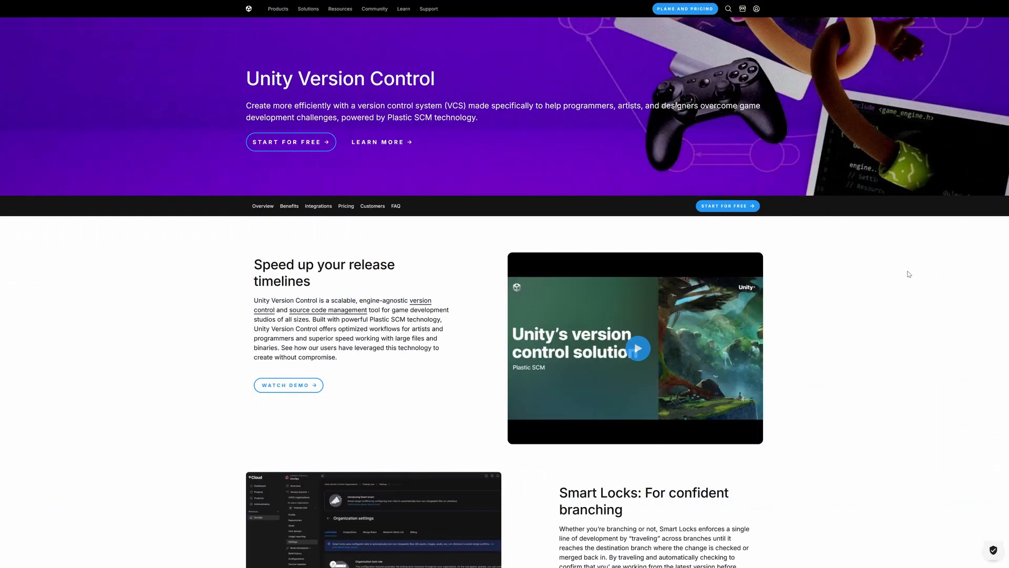
pyautogui.scroll(-3)
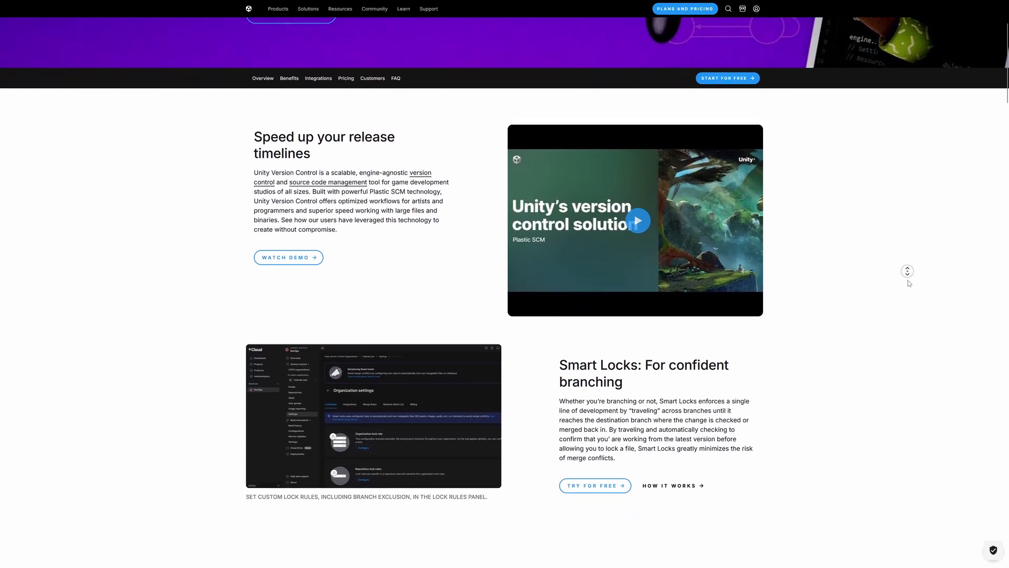
pyautogui.scroll(-3)
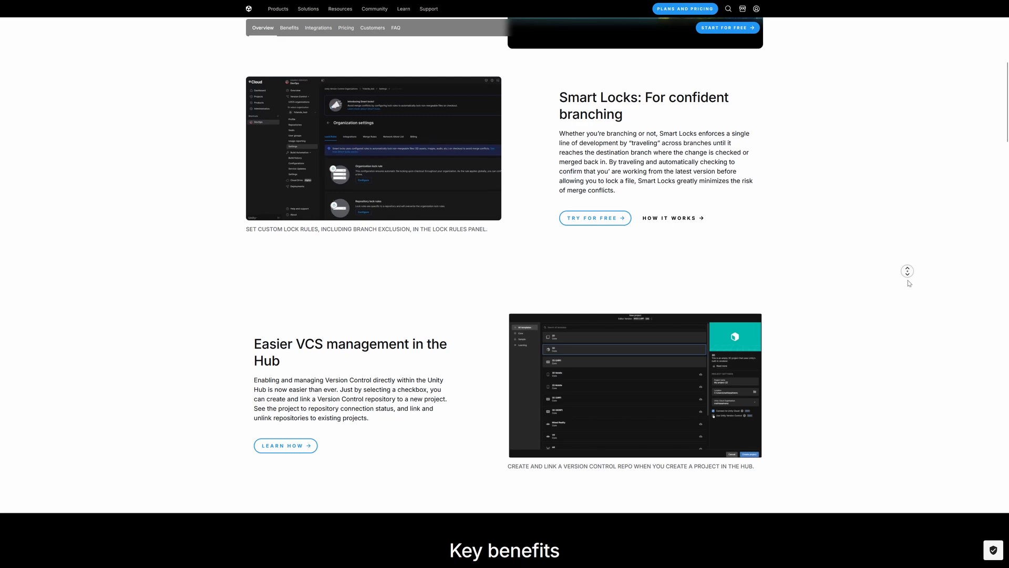
pyautogui.scroll(-3)
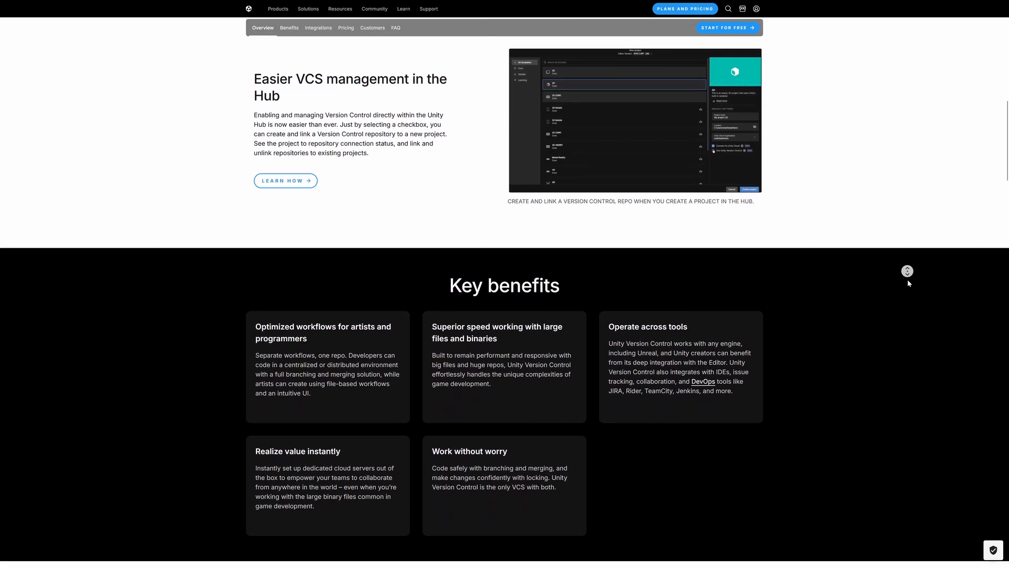
pyautogui.scroll(-3)
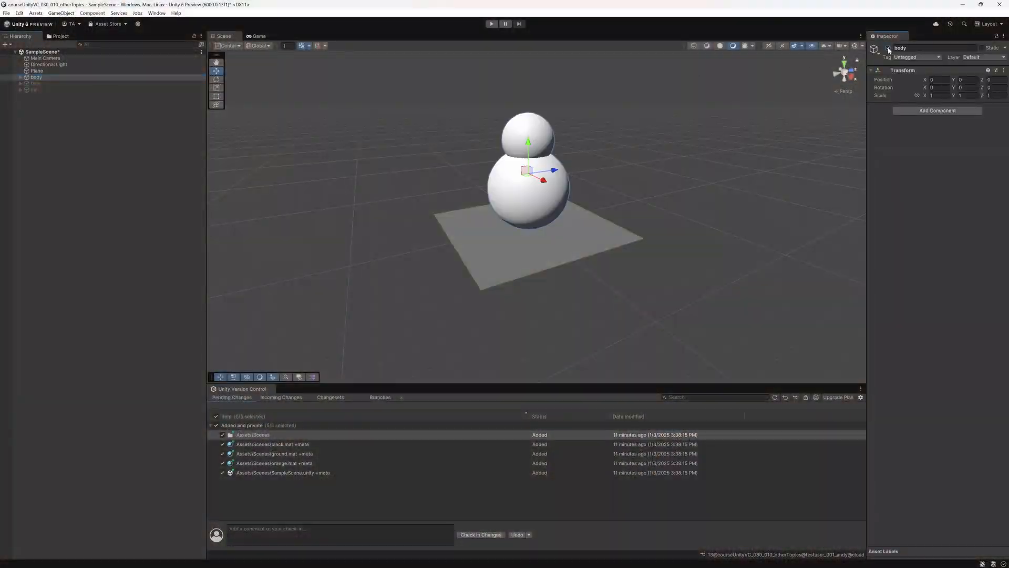
# Check in the scene files with the comment 'adds snowman to scene'.
pyautogui.click(34, 89)
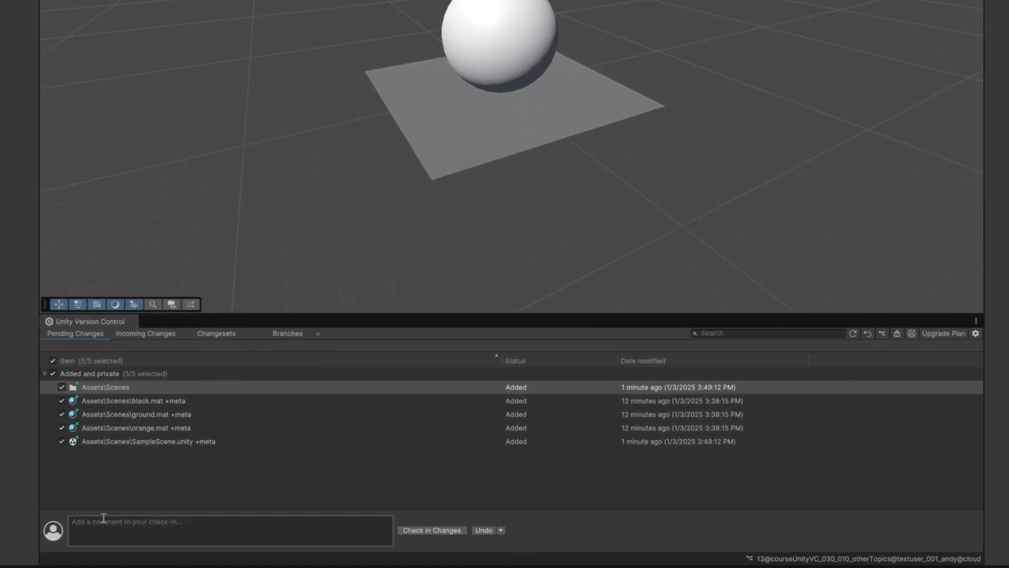
pyautogui.write('adds snowman to scene')
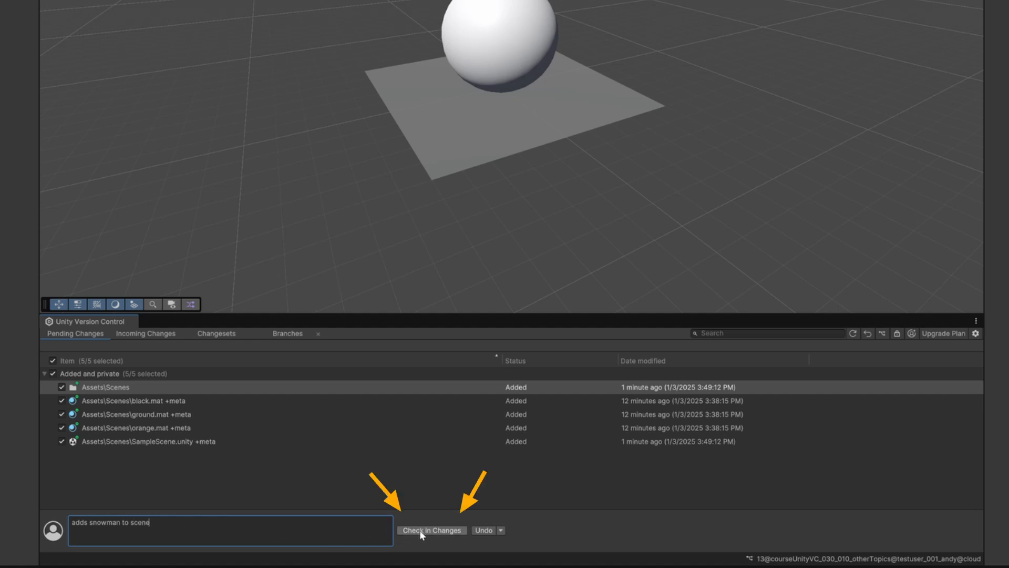
pyautogui.click(431, 529)
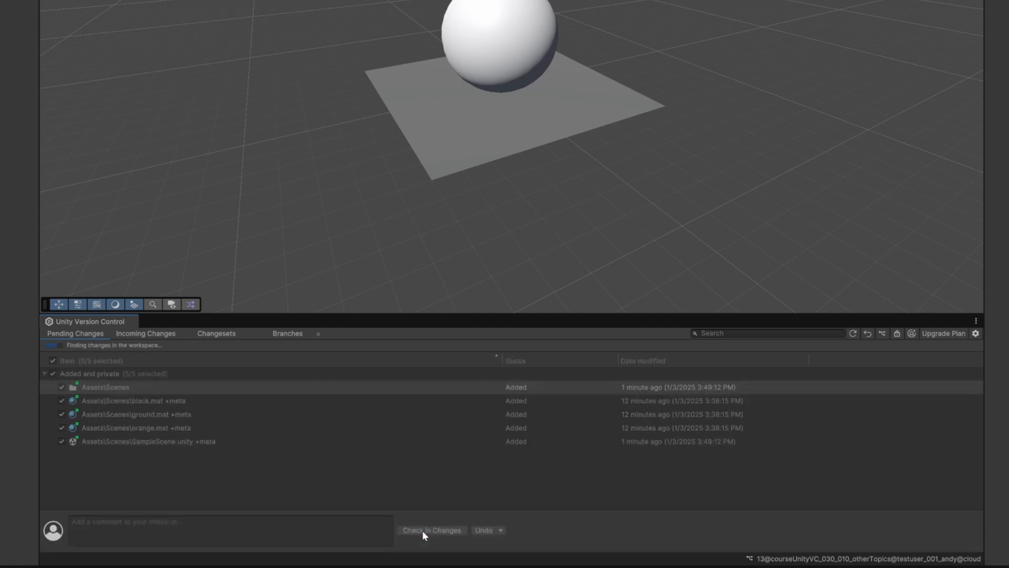
pyautogui.click(431, 530)
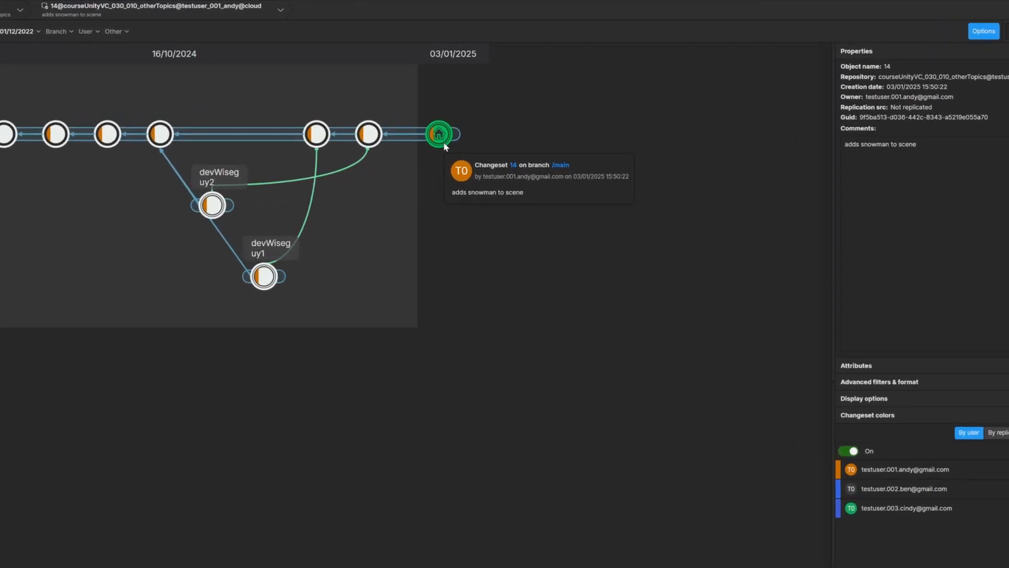
# Start a new branch from changeset 14 and begin entering its name.
pyautogui.rightClick(439, 133)
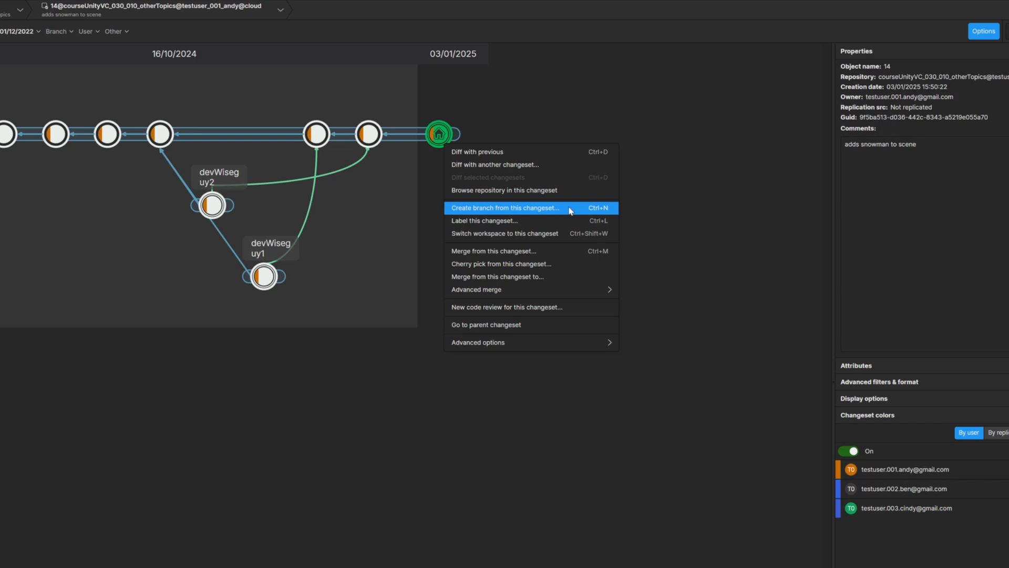
pyautogui.click(505, 207)
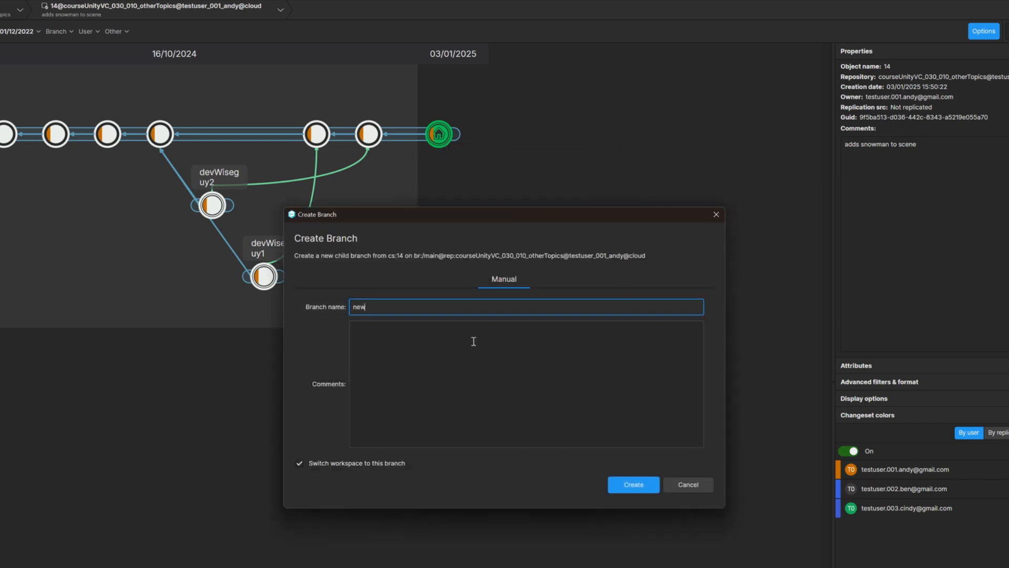
pyautogui.click(632, 484)
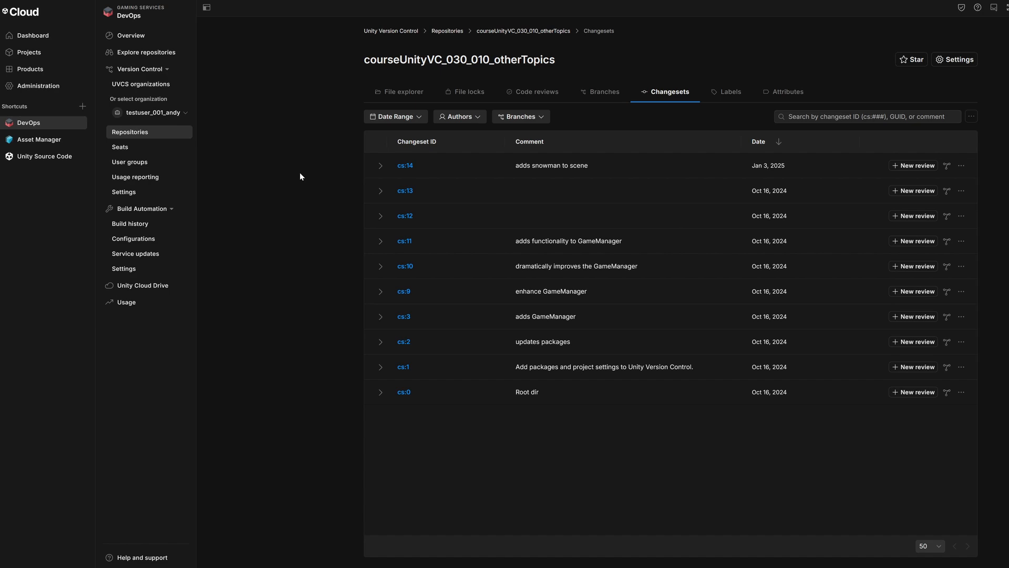
# Open the third seat user's Edit user page and show their repository permissions.
pyautogui.click(120, 147)
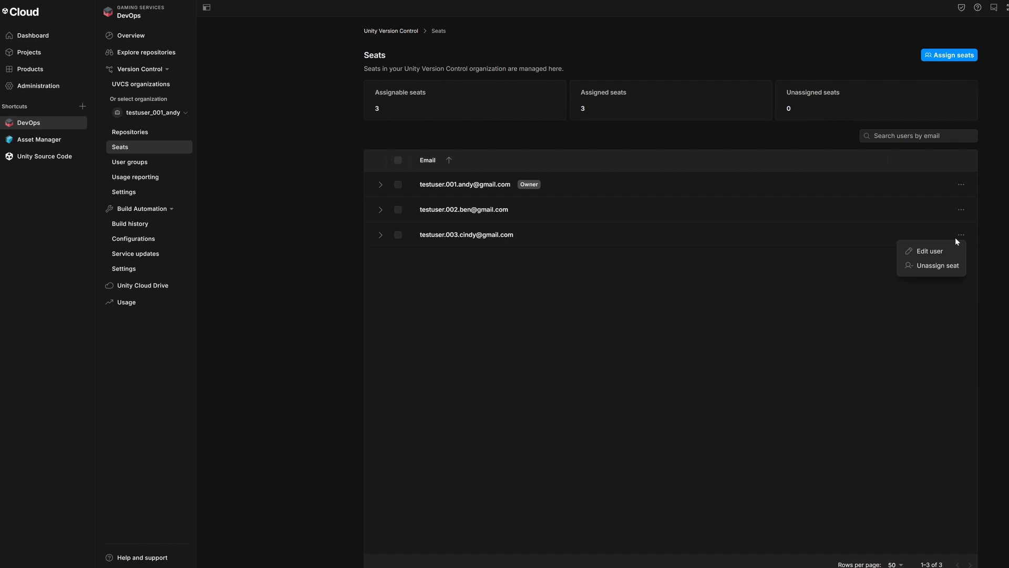
pyautogui.click(928, 251)
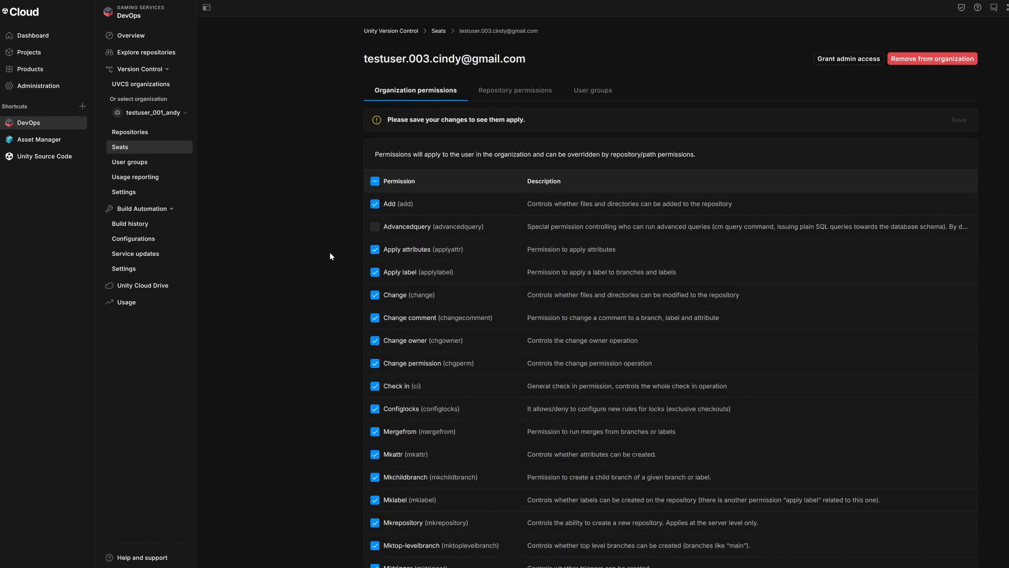
pyautogui.click(515, 90)
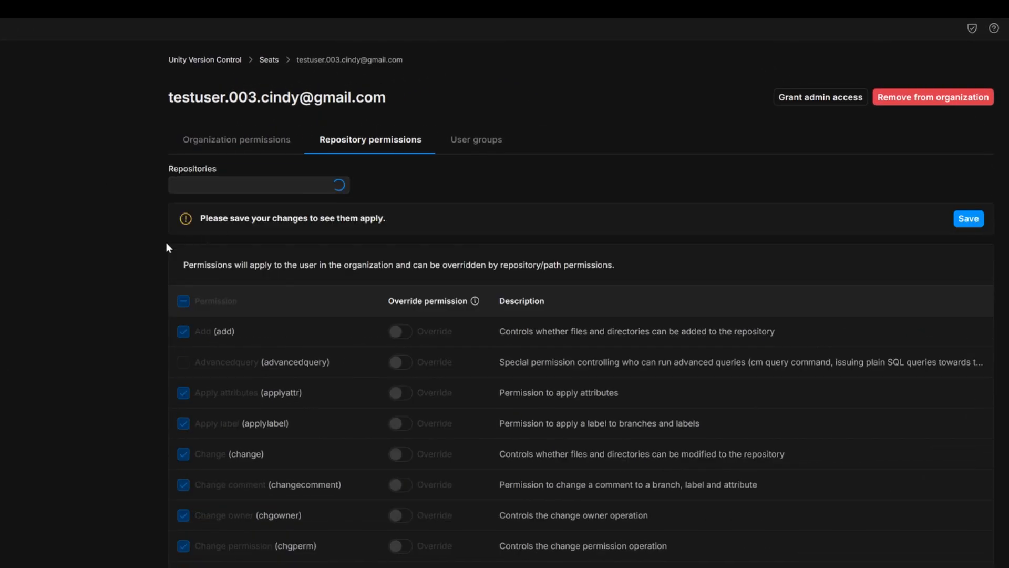
pyautogui.click(258, 185)
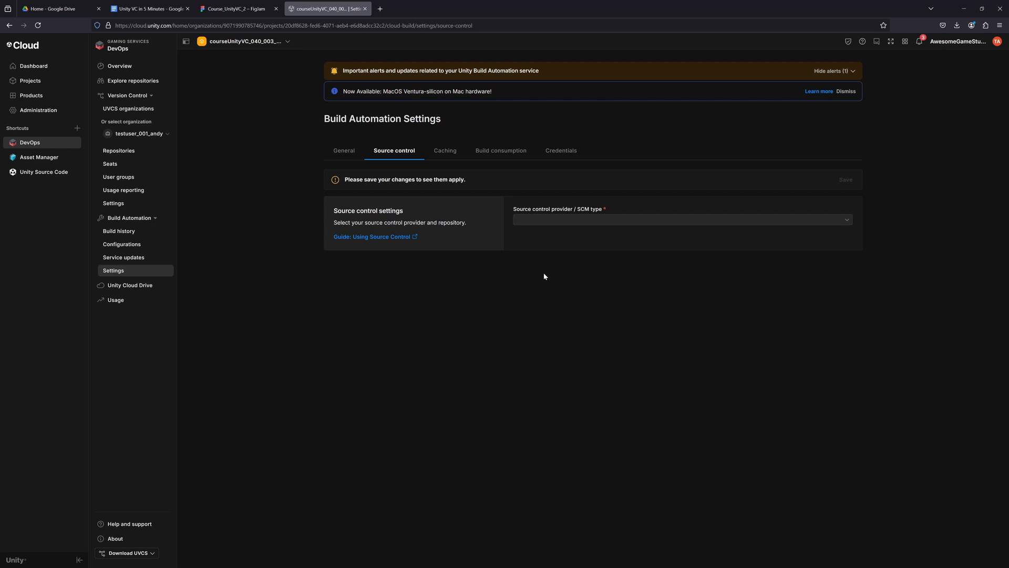
pyautogui.click(681, 218)
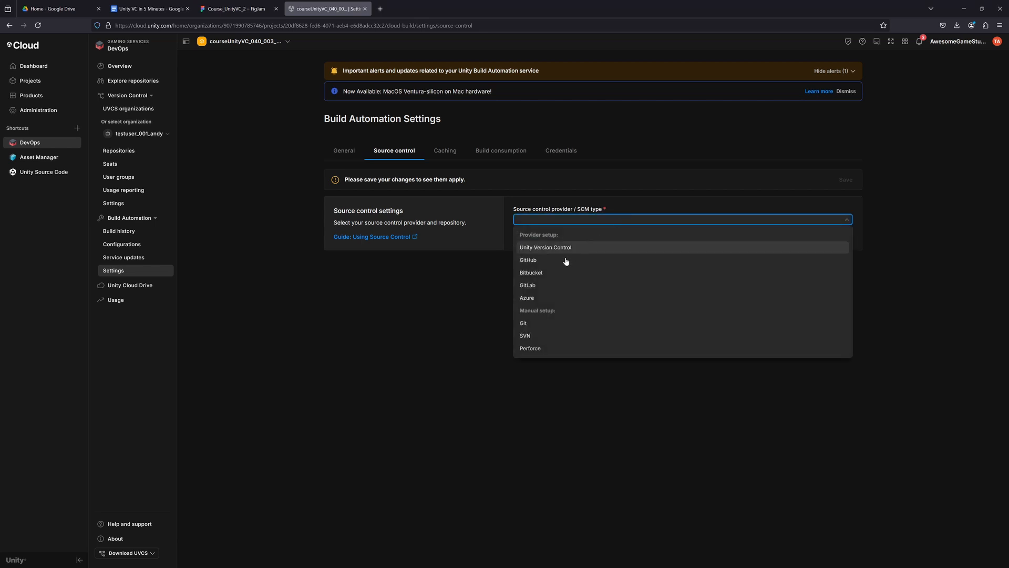
pyautogui.moveTo(564, 249)
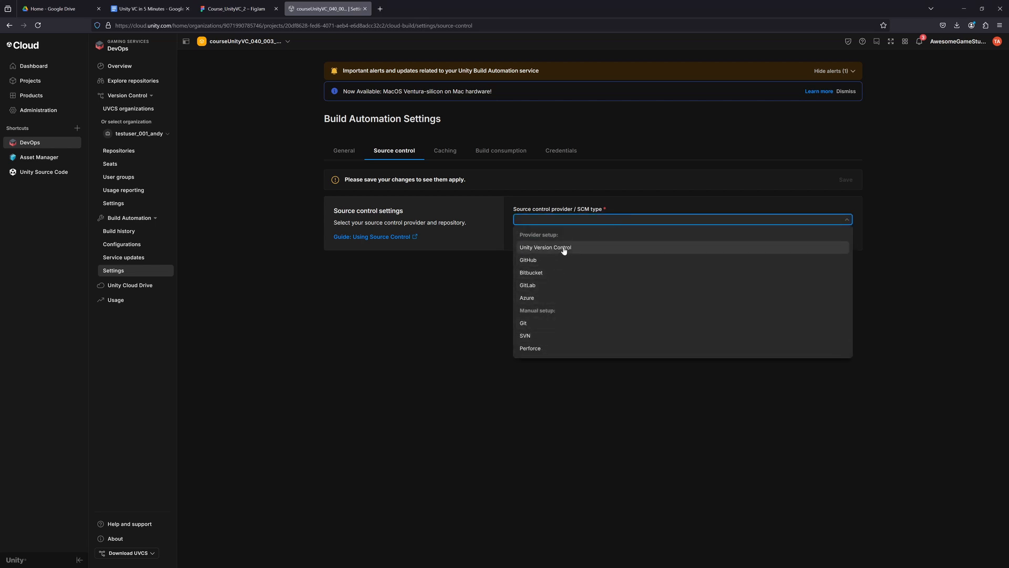
pyautogui.click(544, 247)
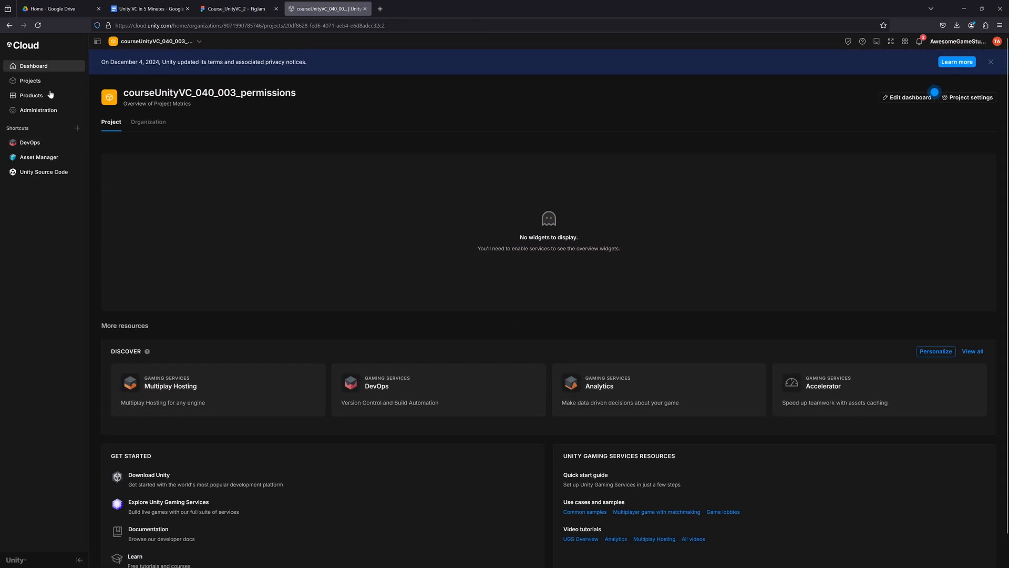
pyautogui.click(31, 96)
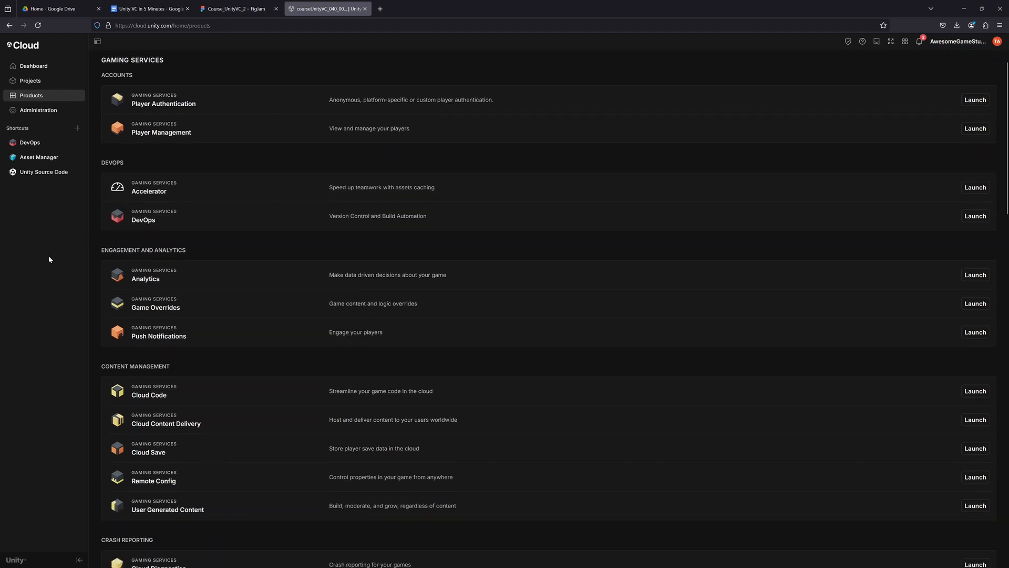
pyautogui.scroll(-3)
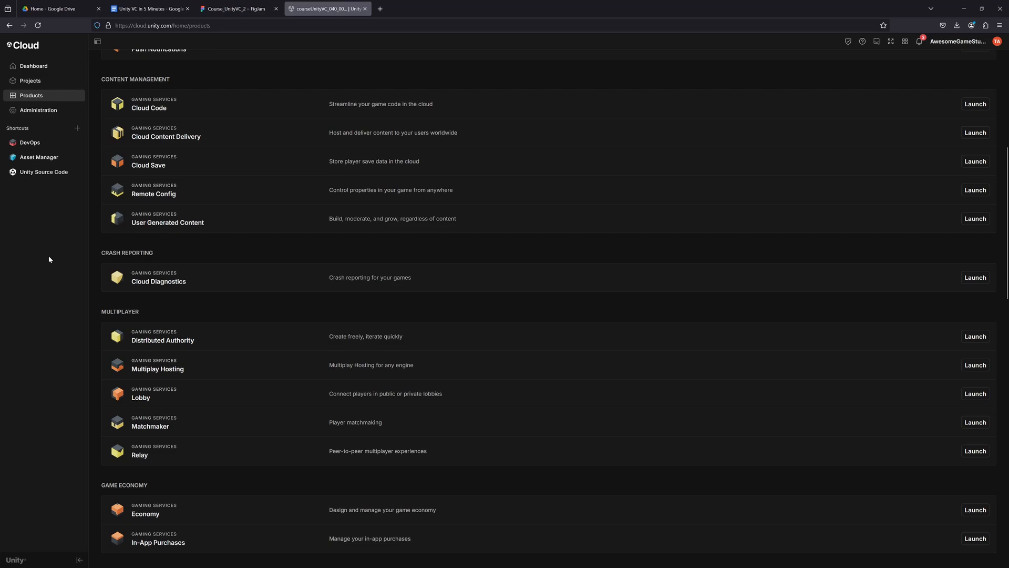
pyautogui.scroll(-3)
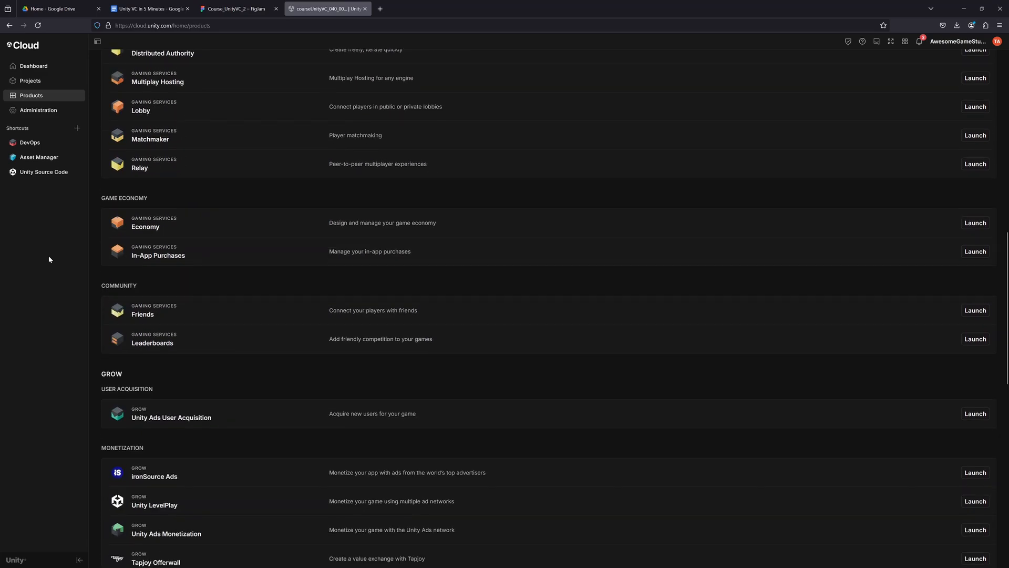
pyautogui.scroll(-3)
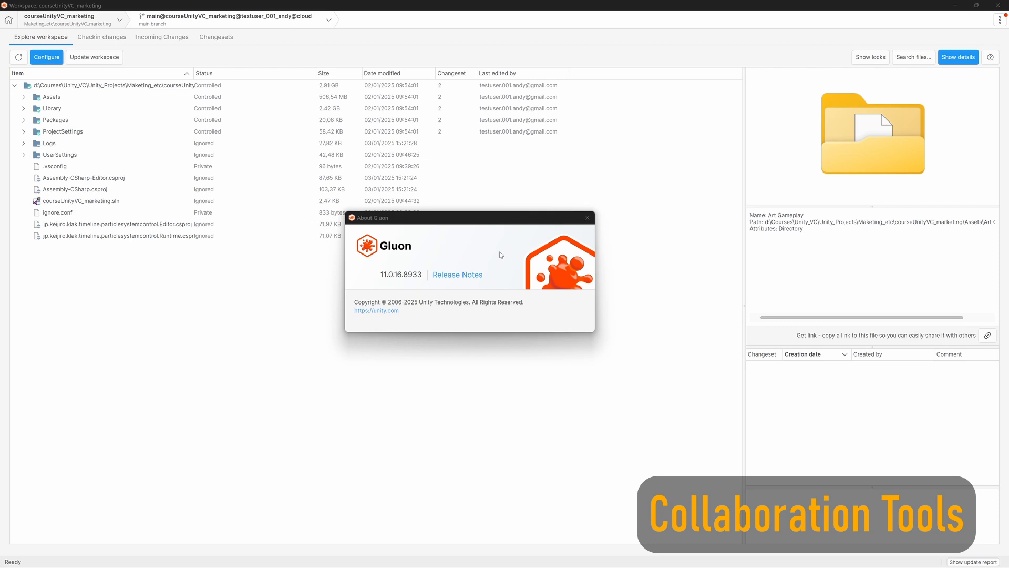
# Close About Gluon and expand Assets > Art Gameplay down to the Dragon folder.
pyautogui.click(587, 217)
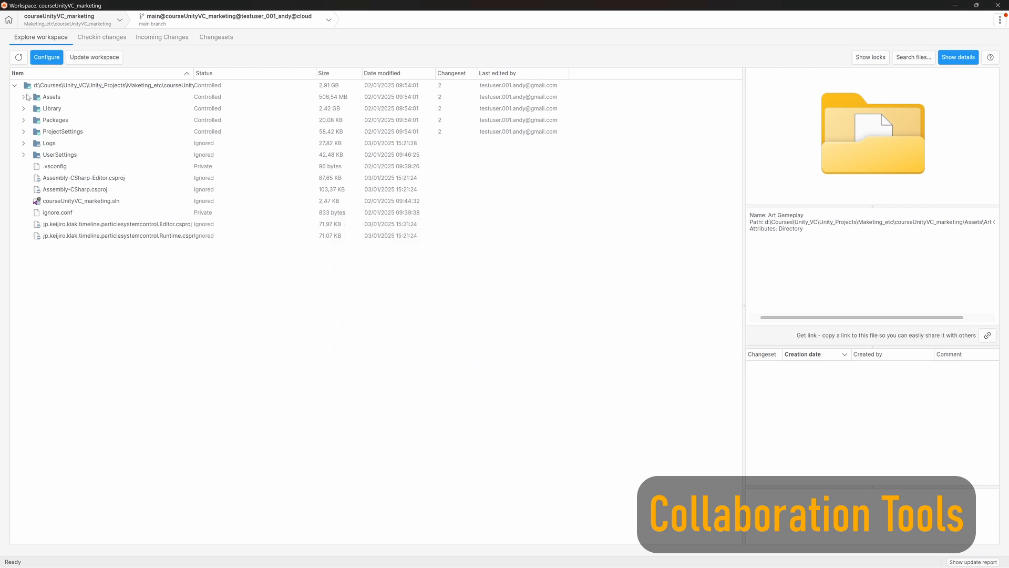
pyautogui.click(23, 97)
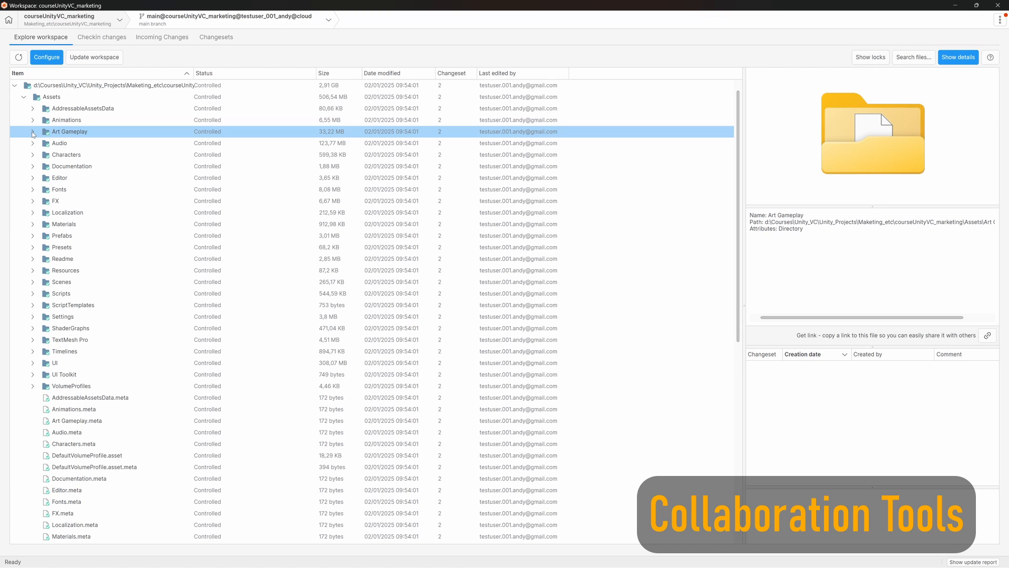
pyautogui.click(32, 131)
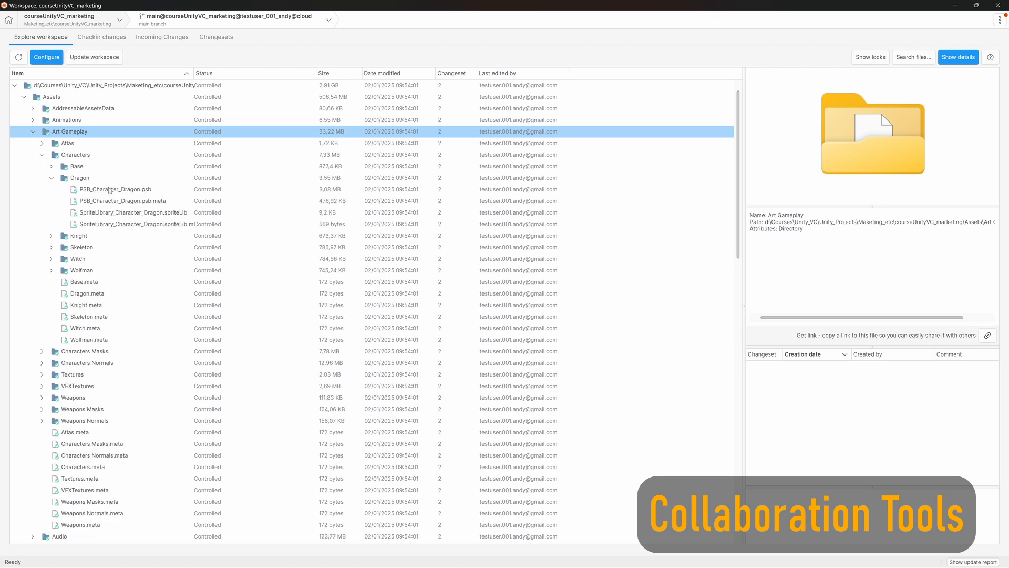
pyautogui.click(132, 212)
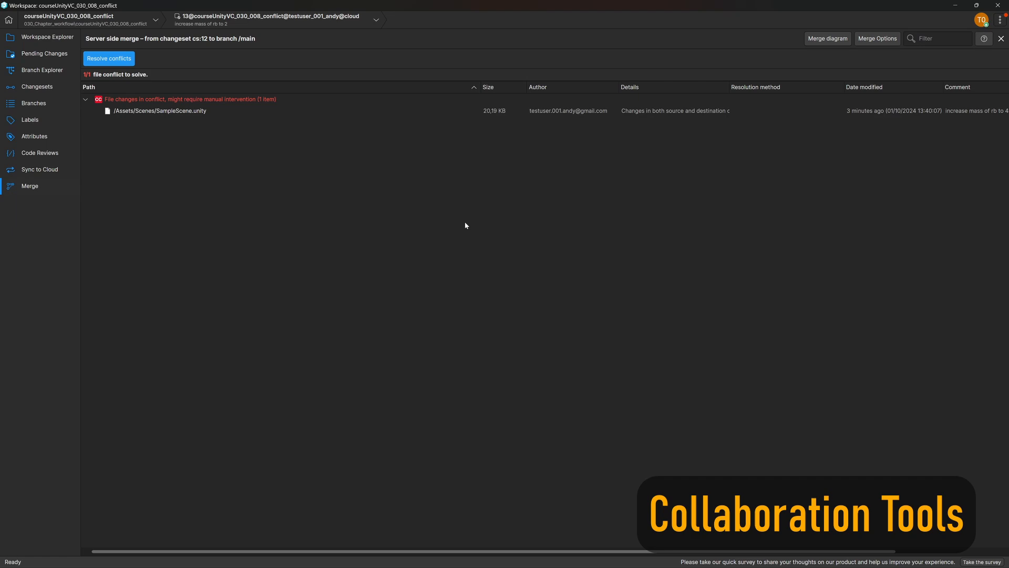
# Resolve the SampleScene.unity conflict, swiping between icon versions, then open the GameManager.cs merge.
pyautogui.click(108, 58)
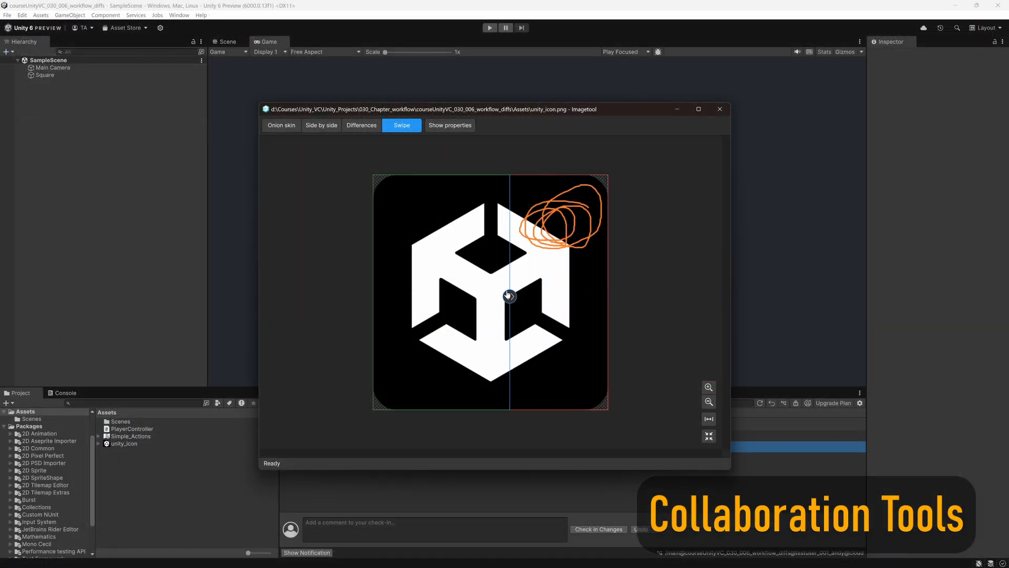
pyautogui.moveTo(508, 295); pyautogui.dragTo(569, 296)
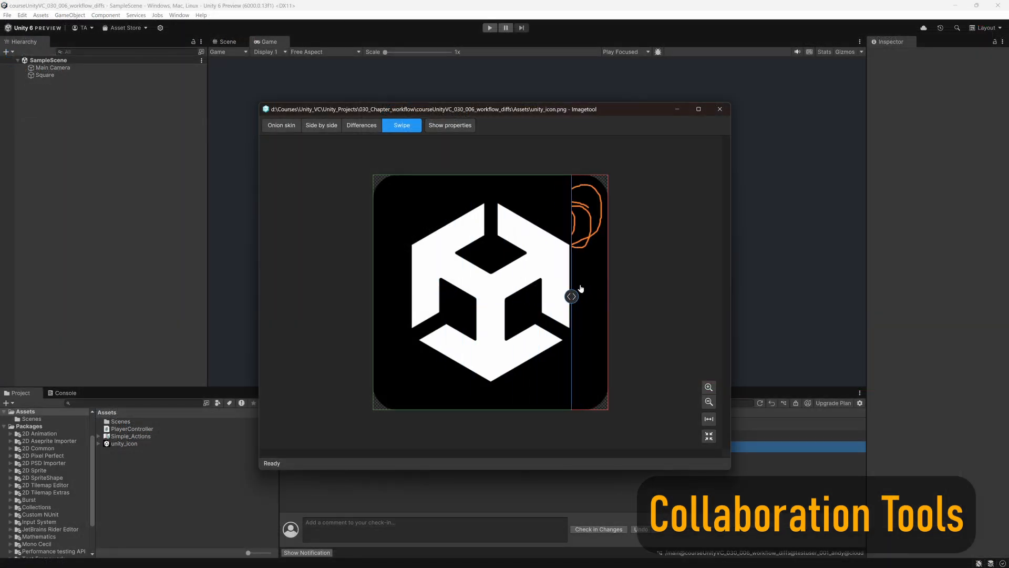
pyautogui.moveTo(570, 296); pyautogui.dragTo(494, 296)
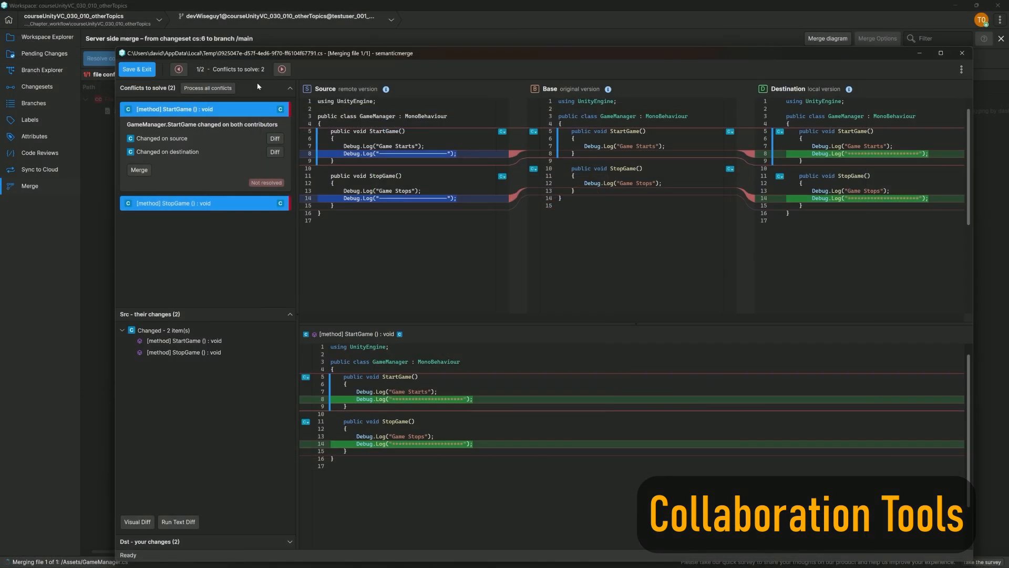
pyautogui.click(138, 170)
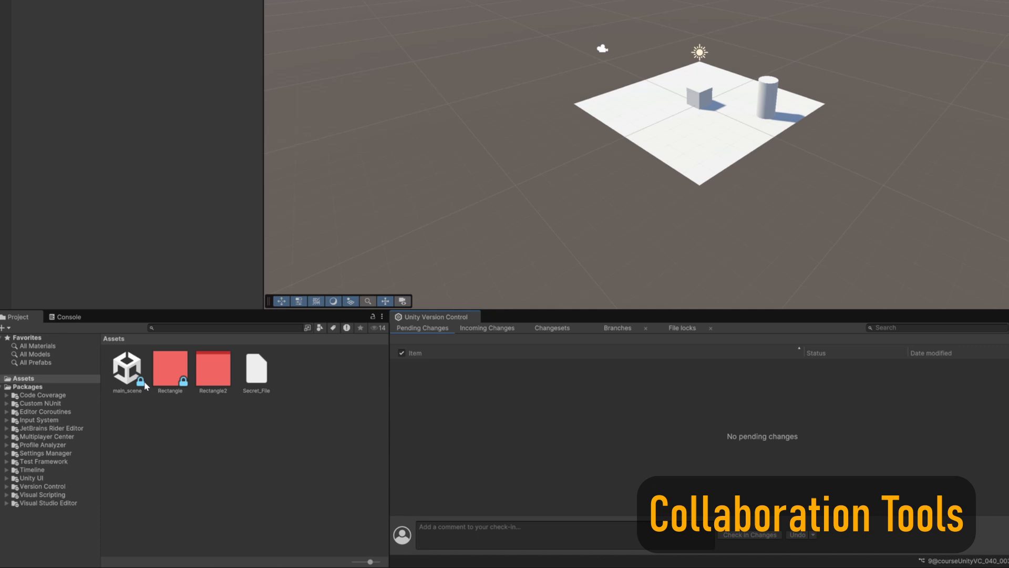
pyautogui.moveTo(141, 384)
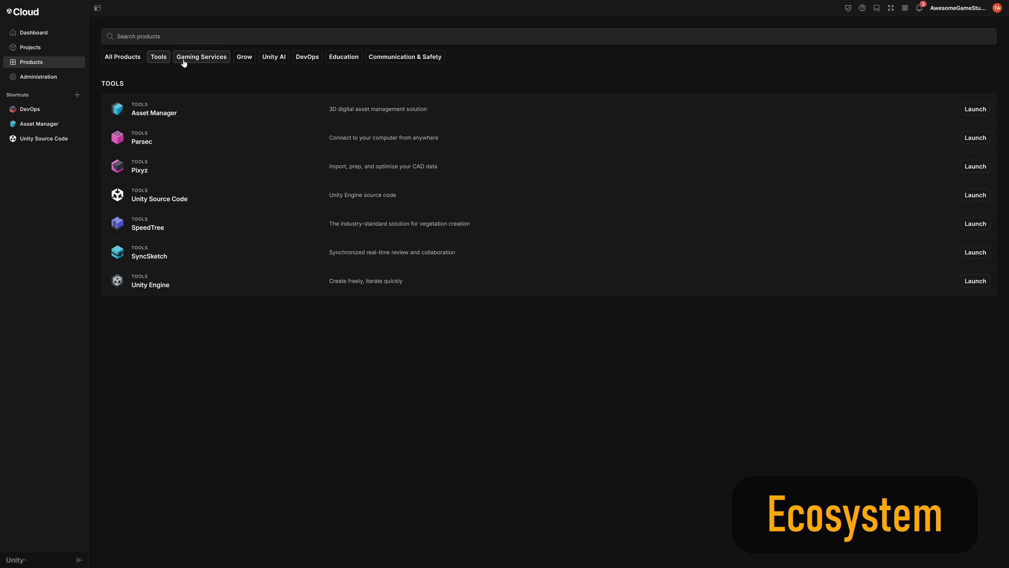
# Filter Products by Gaming Services, Unity AI, DevOps, then Communication & Safety.
pyautogui.click(201, 56)
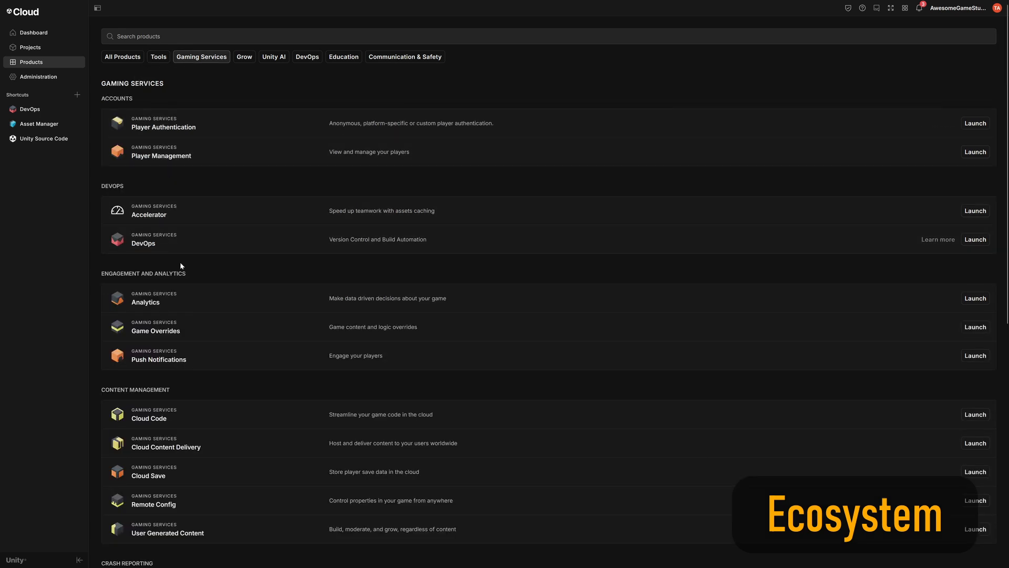
pyautogui.scroll(-3)
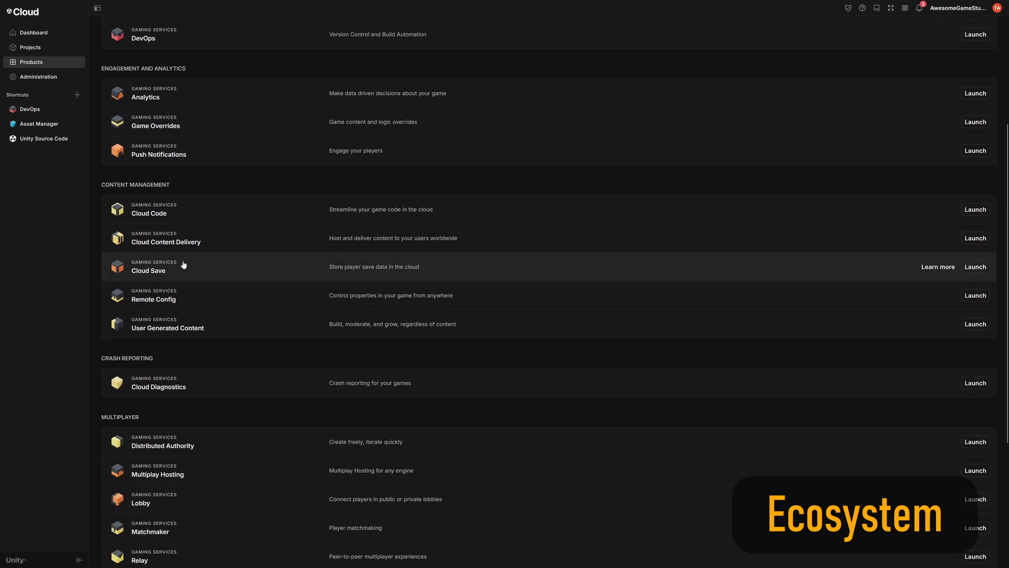
pyautogui.scroll(-3)
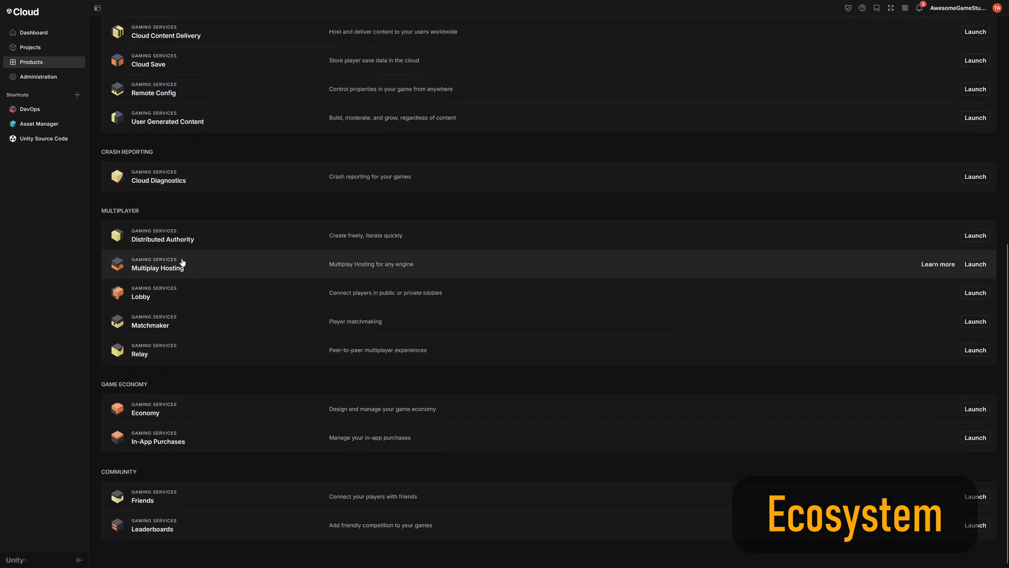
pyautogui.moveTo(60, 289)
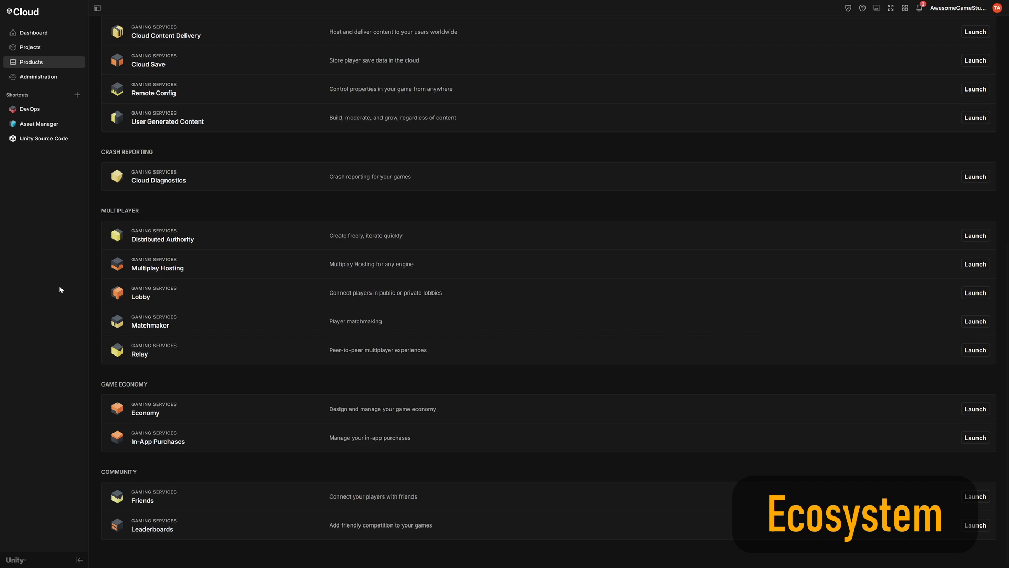
pyautogui.scroll(3)
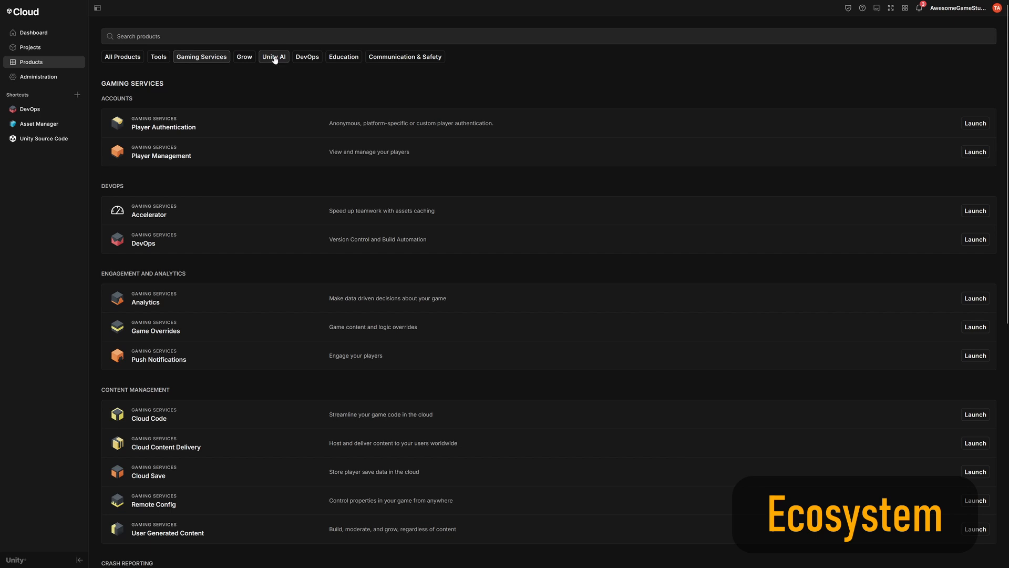
pyautogui.click(273, 57)
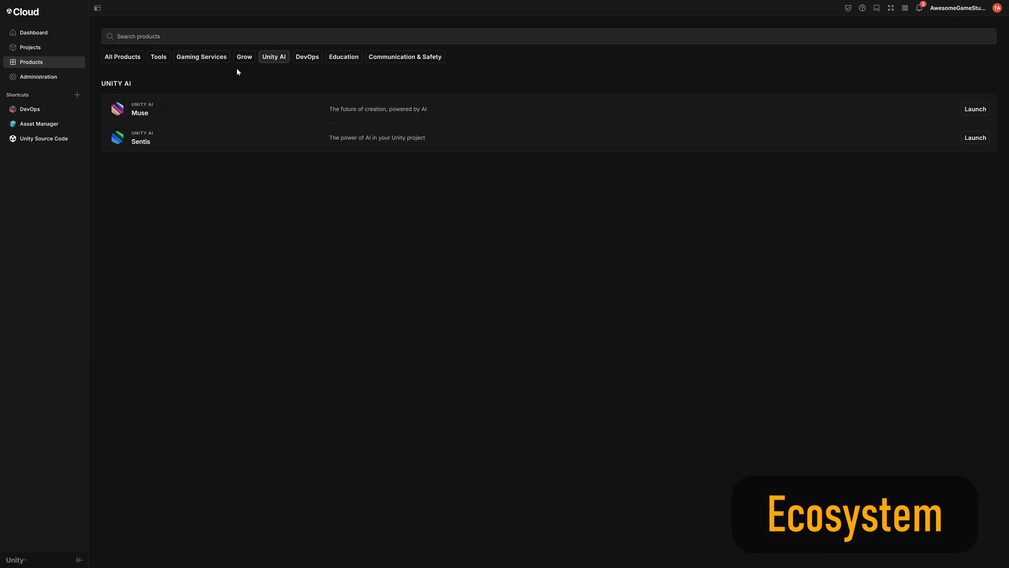
pyautogui.moveTo(307, 57)
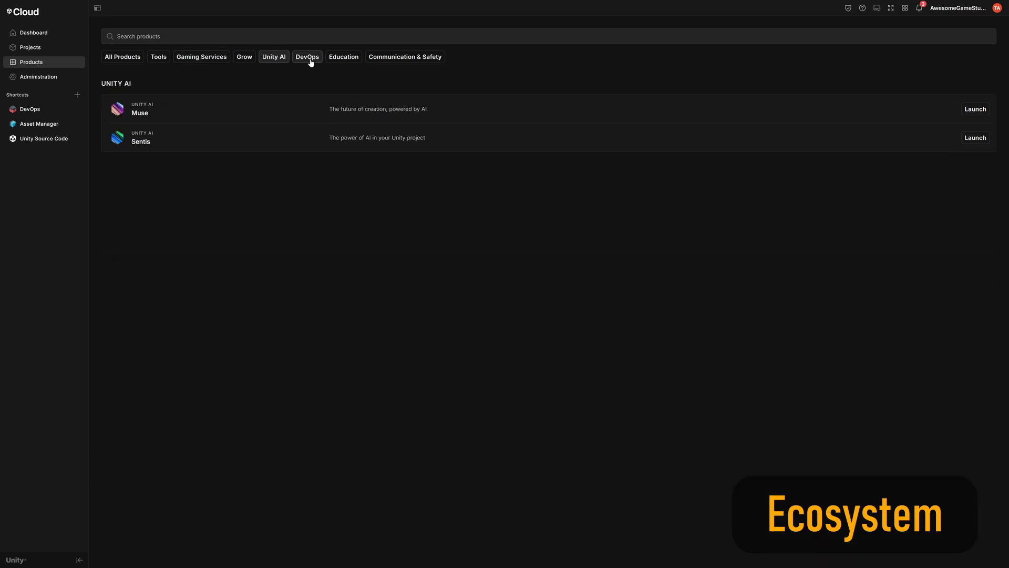
pyautogui.click(307, 57)
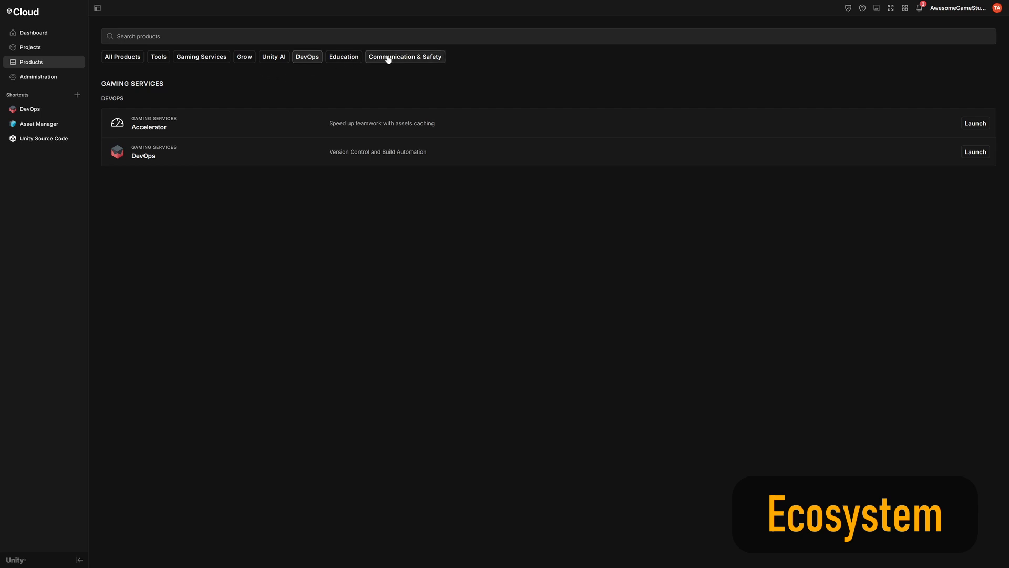
pyautogui.click(405, 57)
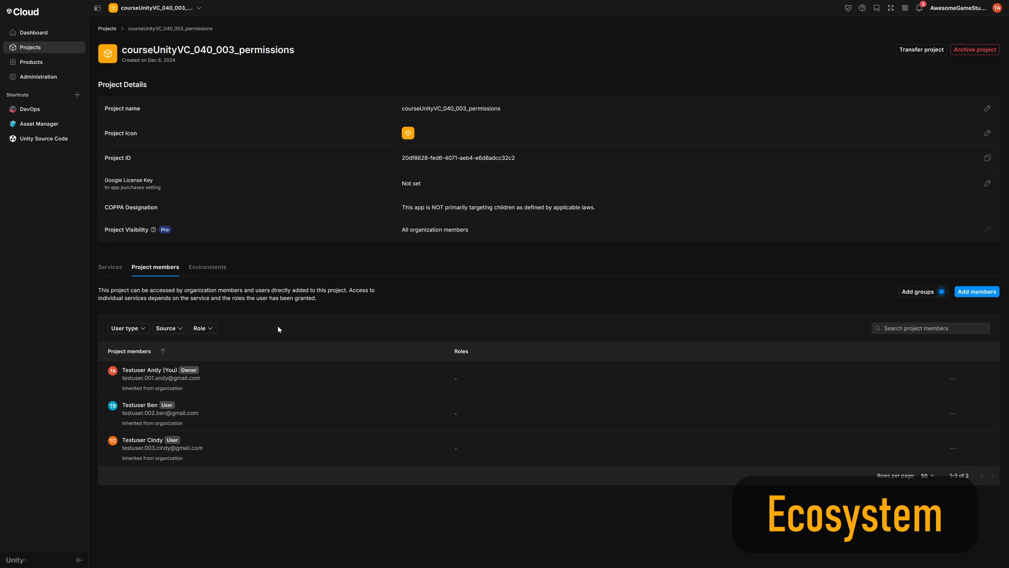
# Edit a member's roles, choose WebGL as build platform, and view sun_glow's status options.
pyautogui.click(953, 413)
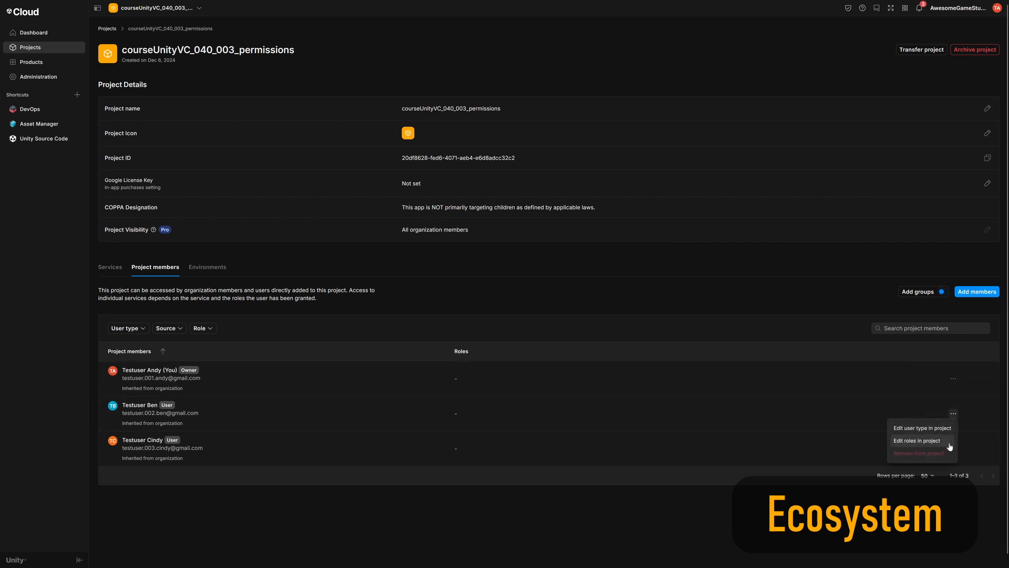
pyautogui.click(30, 109)
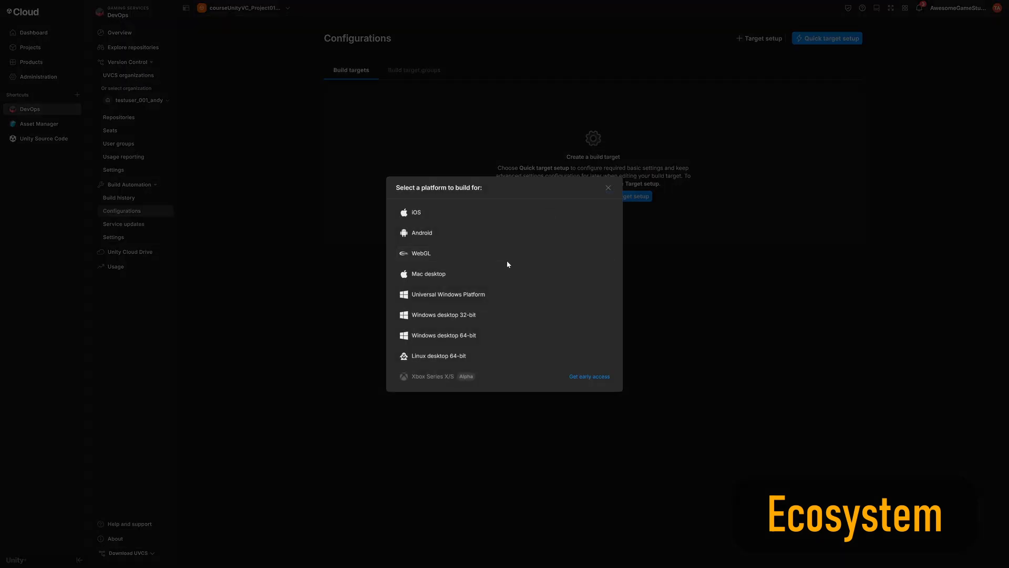
pyautogui.click(420, 253)
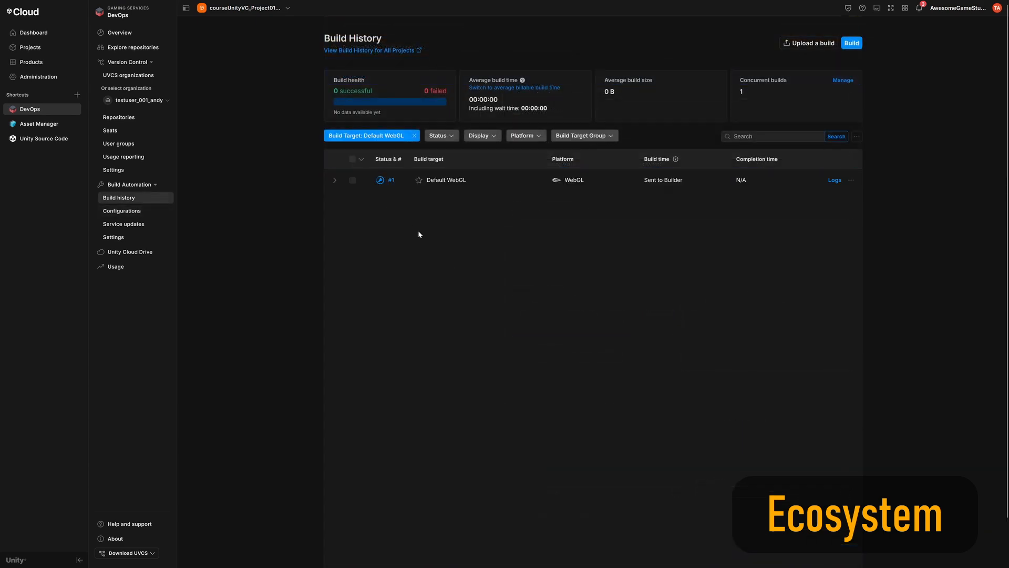
pyautogui.click(39, 124)
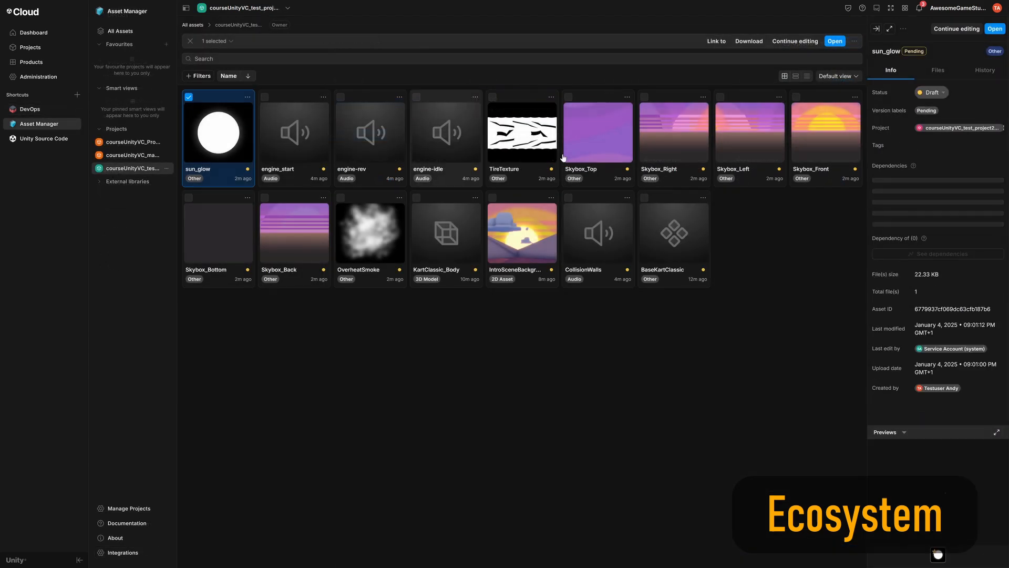
pyautogui.click(931, 92)
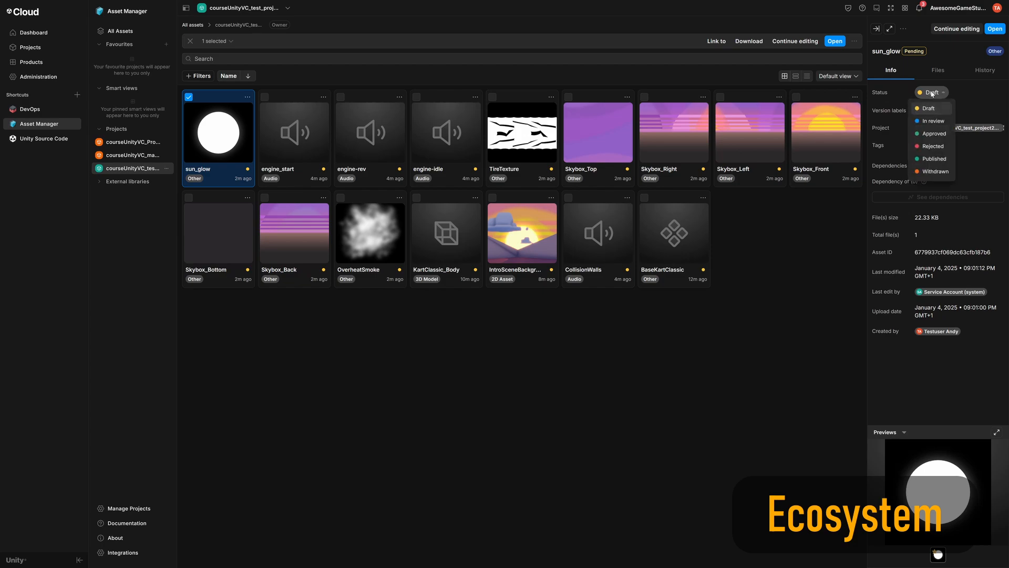